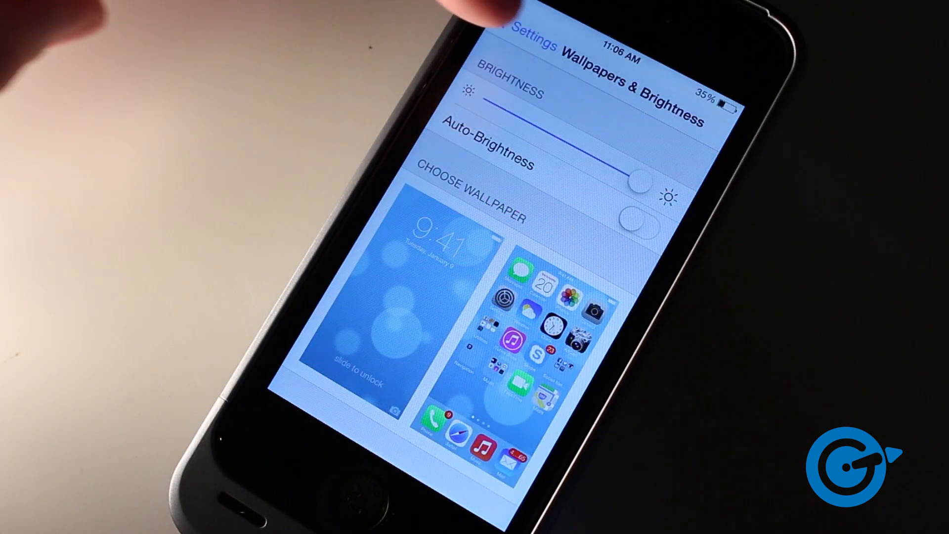
Check the Wi-Fi page shows the phone joined to network 2Z5XJ.
{"action": "left_click", "coordinate": [530, 48]}
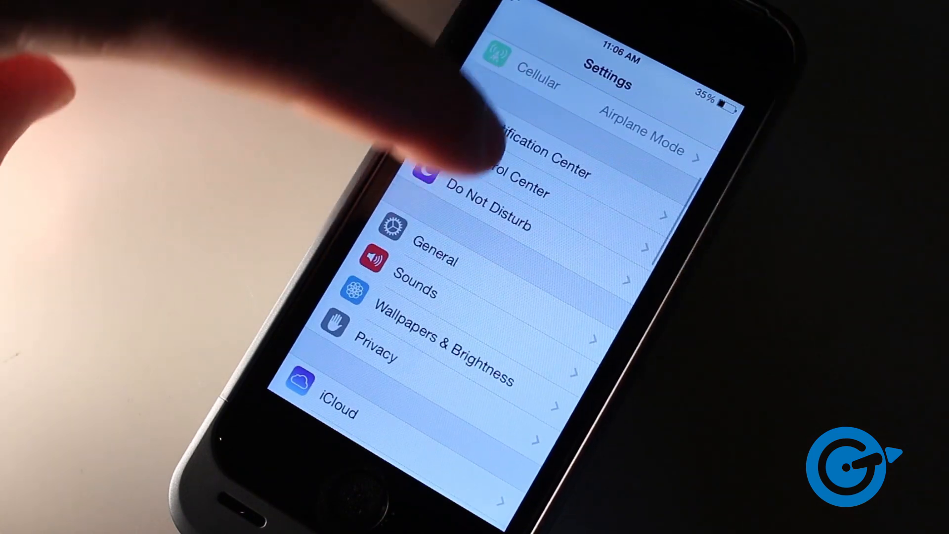
{"action": "scroll", "scroll_direction": "down", "scroll_amount": 3}
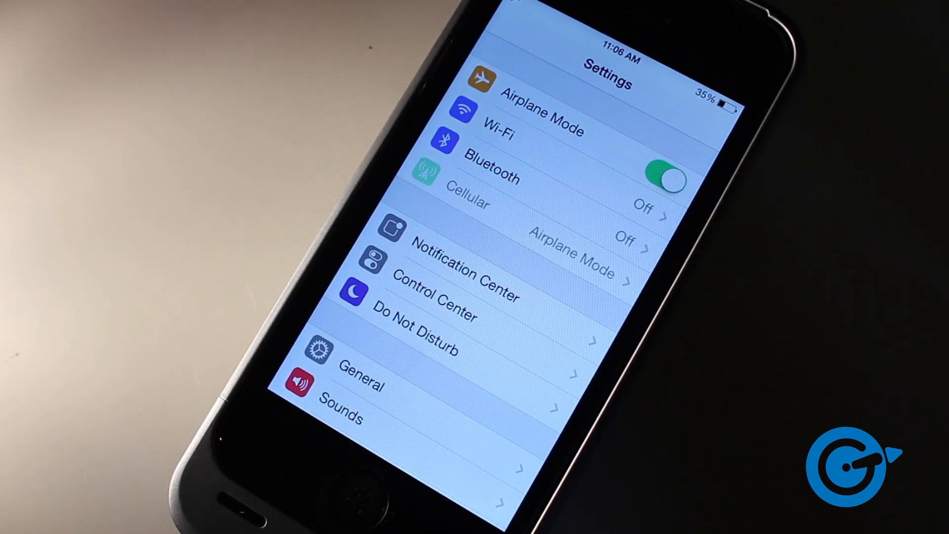
{"action": "left_click", "coordinate": [496, 131]}
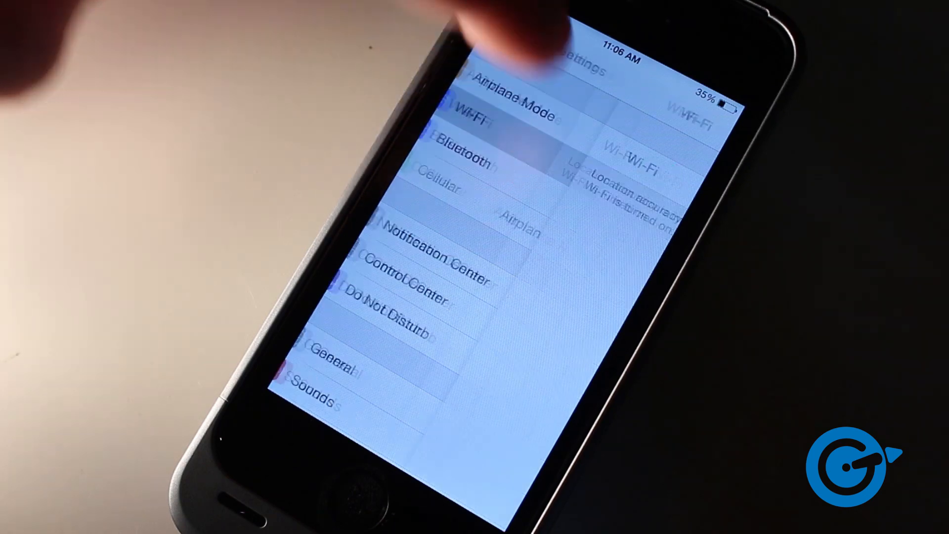
{"action": "left_click", "coordinate": [472, 124]}
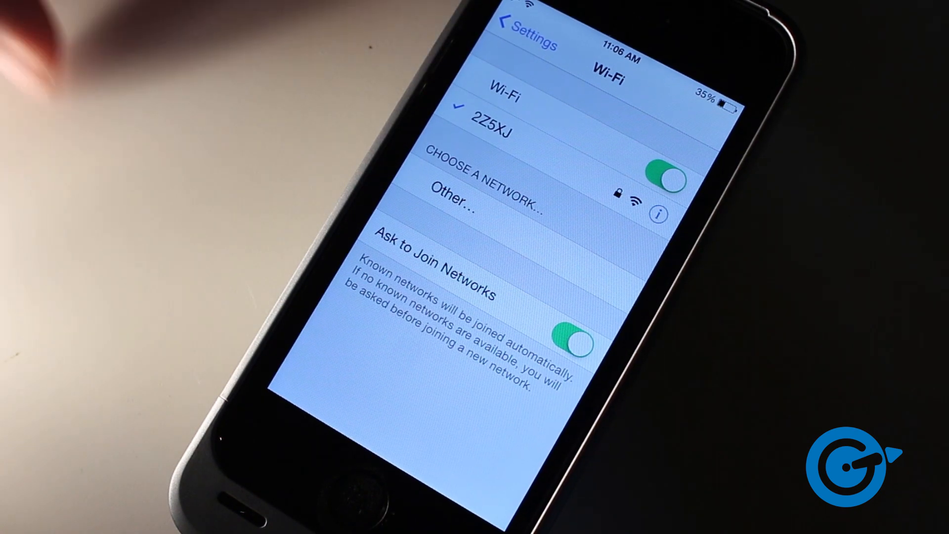
{"action": "left_click", "coordinate": [513, 29]}
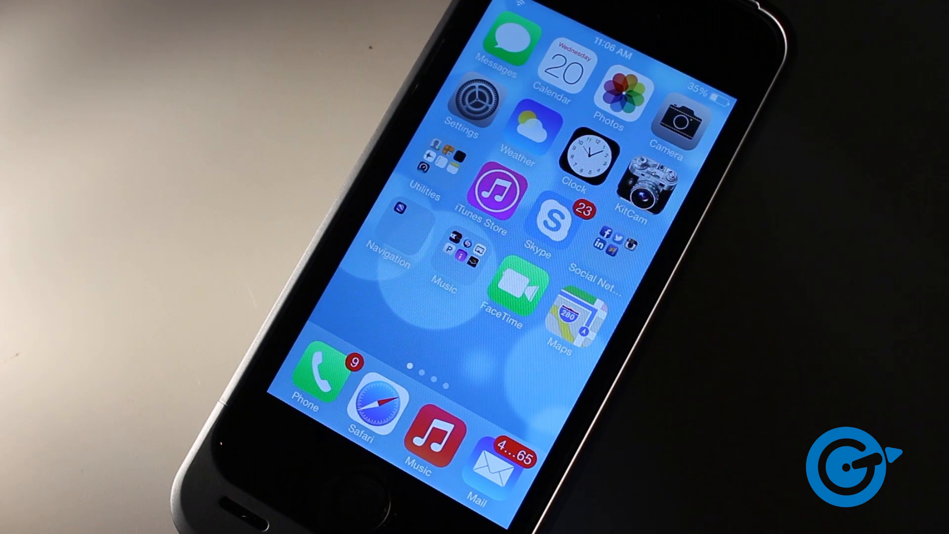
From the Home screen, open Music and play the song Red Shift.
{"action": "scroll", "scroll_direction": "left", "scroll_amount": 3}
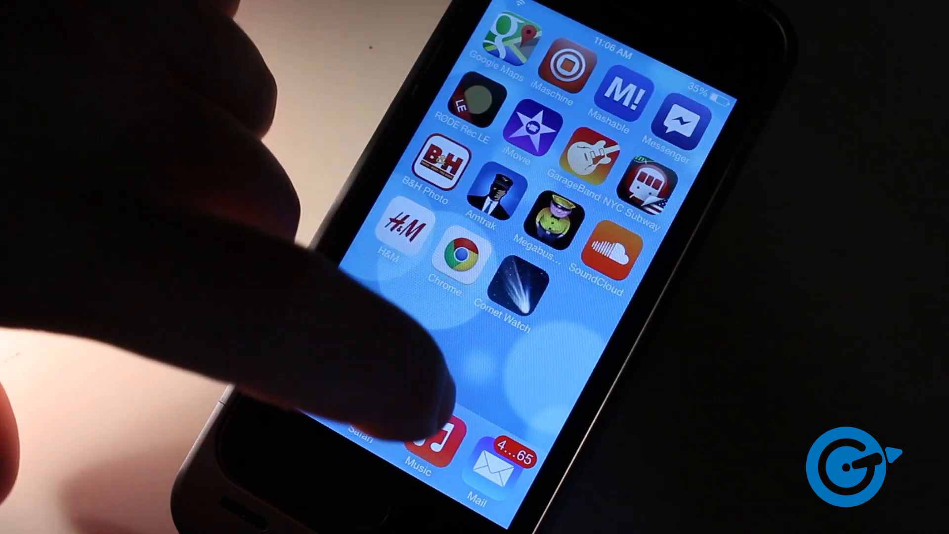
{"action": "left_click", "coordinate": [426, 441]}
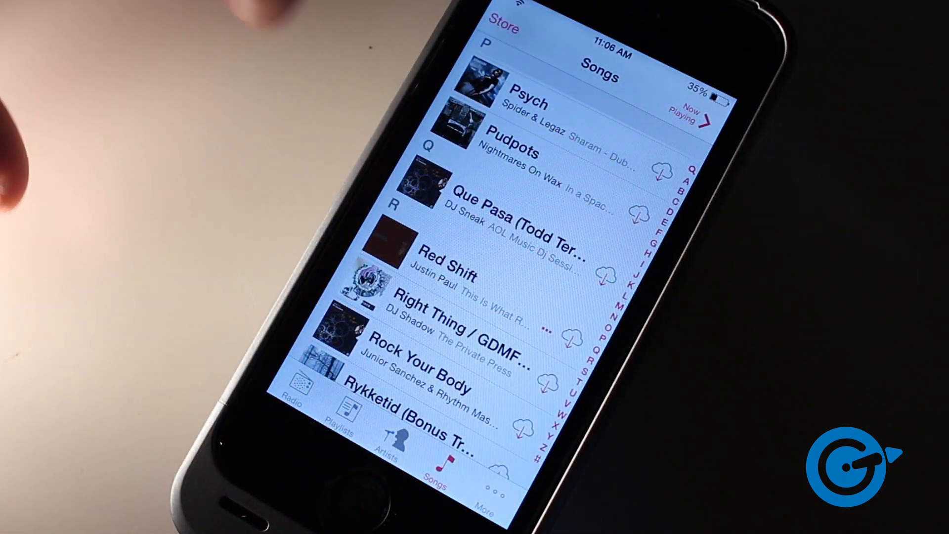
{"action": "left_click", "coordinate": [446, 266]}
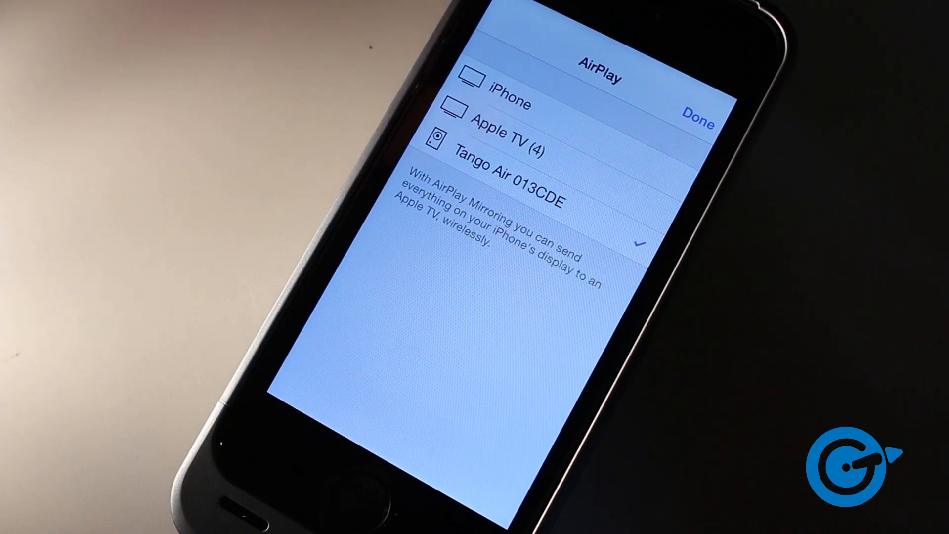
Confirm Tango Air 013CDE as the AirPlay audio output.
{"action": "left_click", "coordinate": [697, 115]}
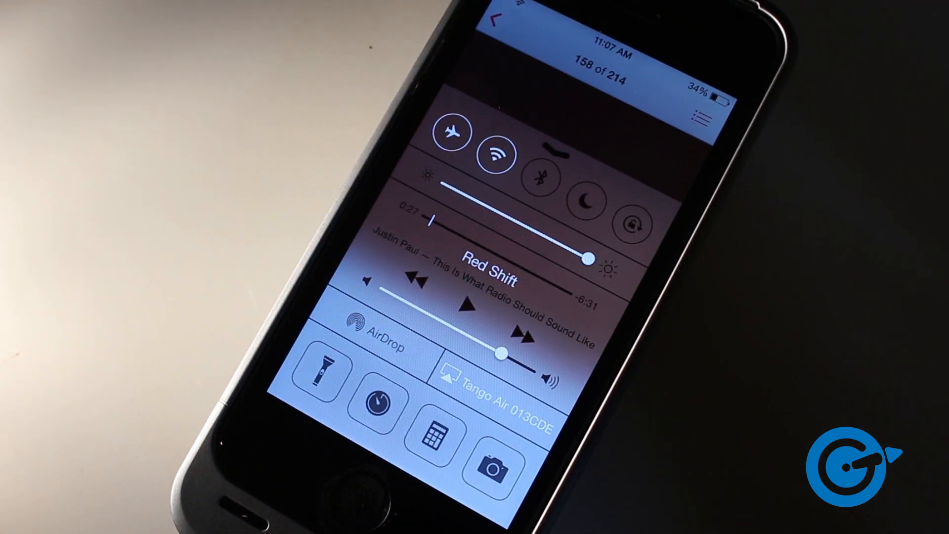
Play Red Shift on the Tango Air speaker briefly, then pause it.
{"action": "left_click", "coordinate": [471, 307]}
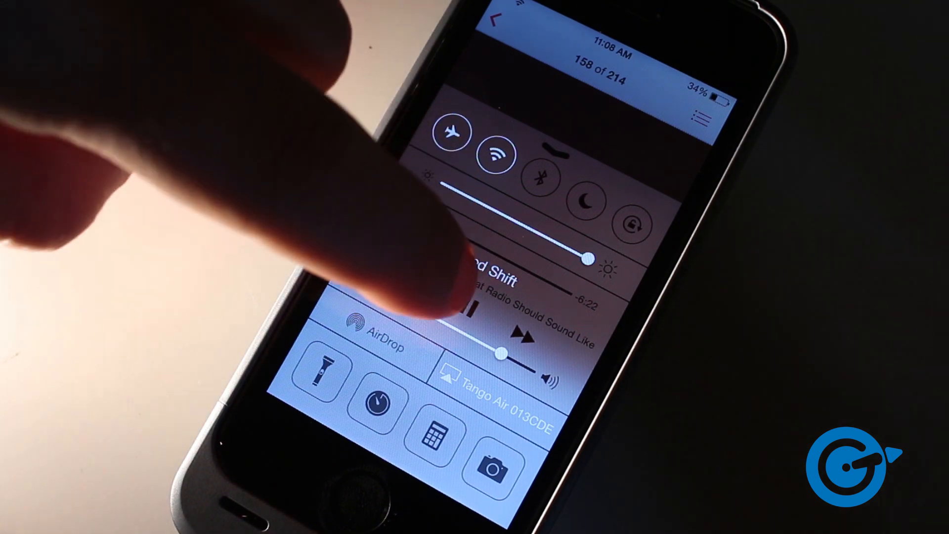
{"action": "left_click", "coordinate": [478, 308]}
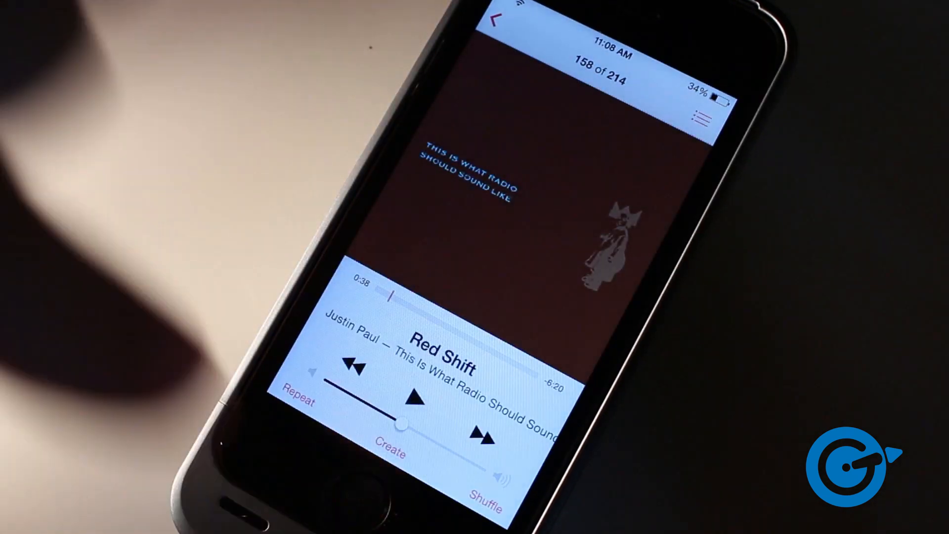
Resume Red Shift from the Now Playing screen's play button.
{"action": "left_click", "coordinate": [416, 399]}
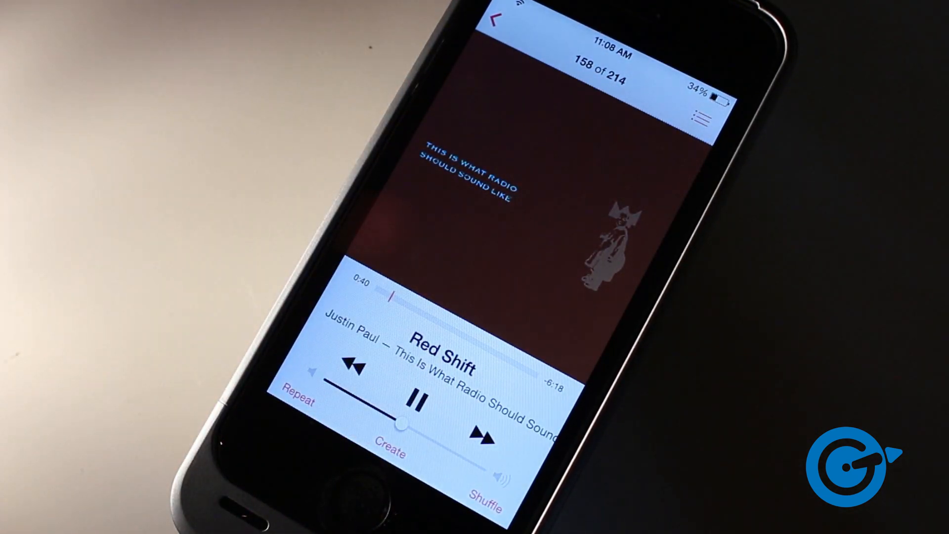
{"action": "left_click", "coordinate": [415, 402]}
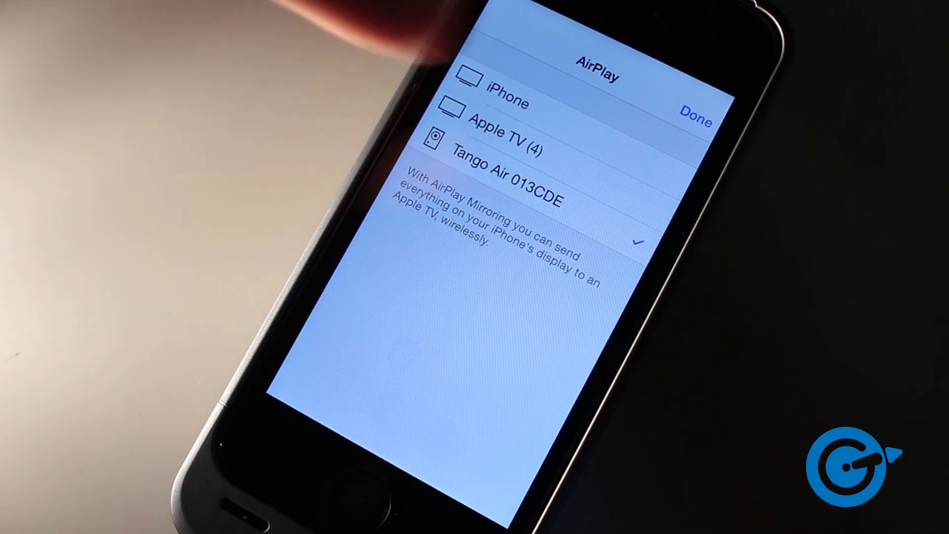
Stream Pandora's Use Me (Live) to Tango Air 013CDE, then pause it.
{"action": "left_click", "coordinate": [694, 113]}
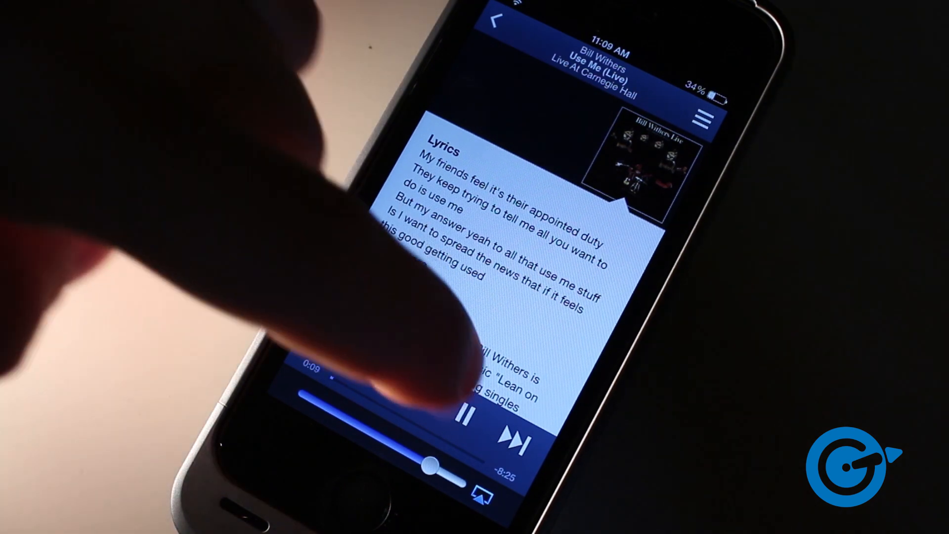
{"action": "left_click", "coordinate": [477, 417]}
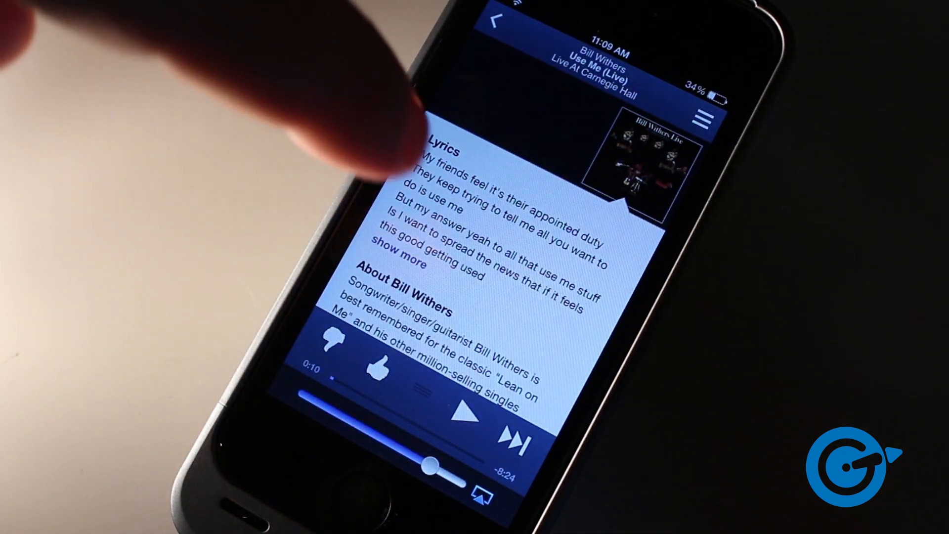